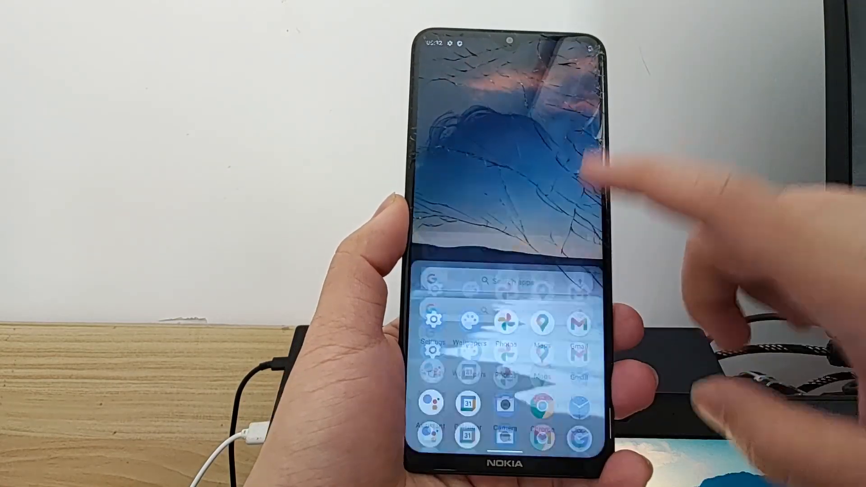
Show the cracked Nokia 5.3 in hand, then bring up the bkerler/edl GitHub repository.
click(434, 325)
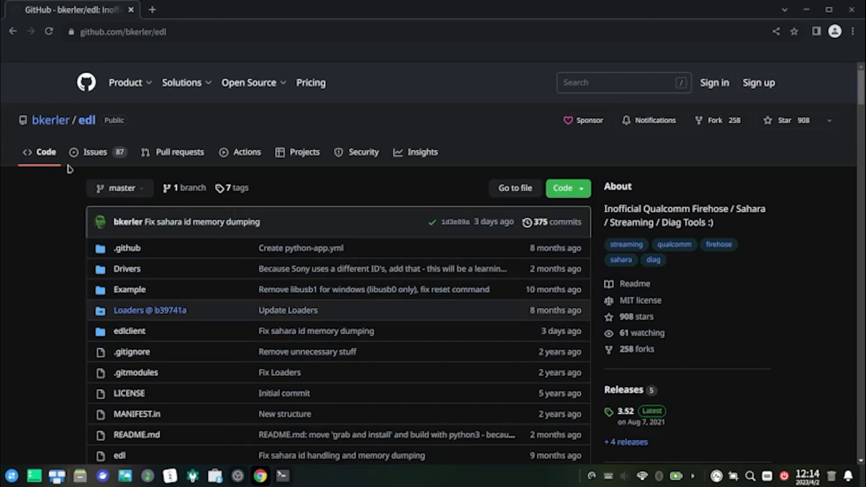
Scroll the edl README to the Linux installation steps and select the install commands.
click(281, 476)
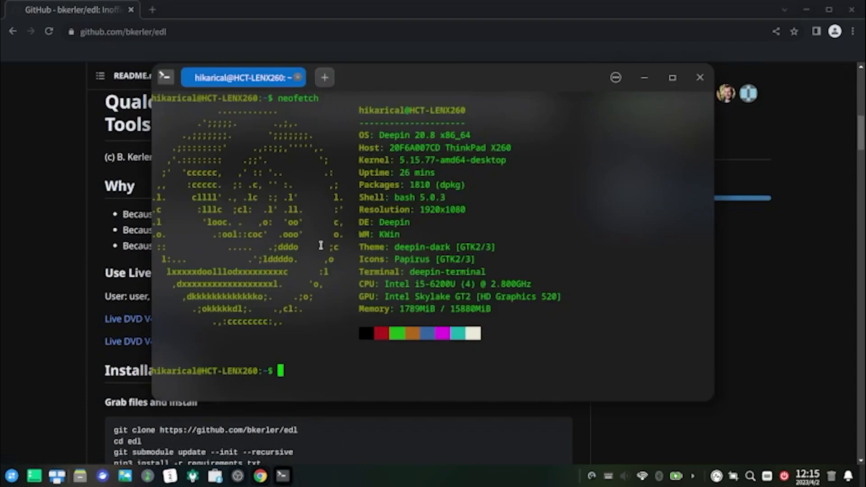
mouse_move(284, 271)
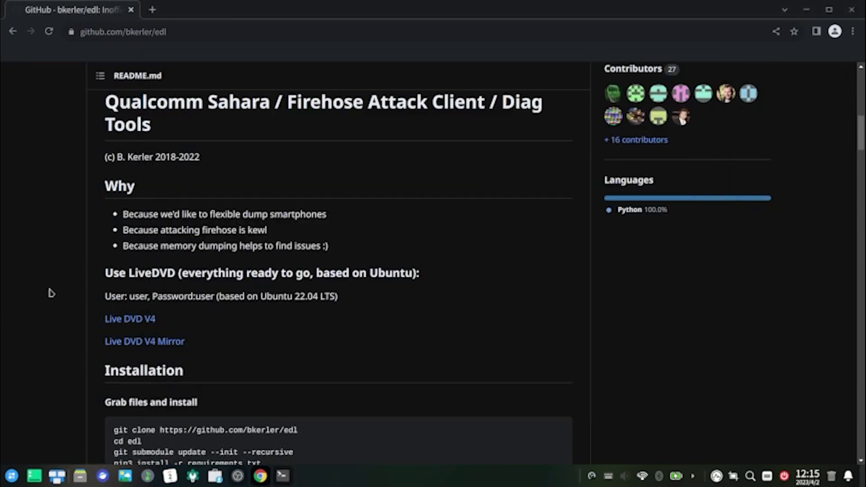
scroll(down, 3)
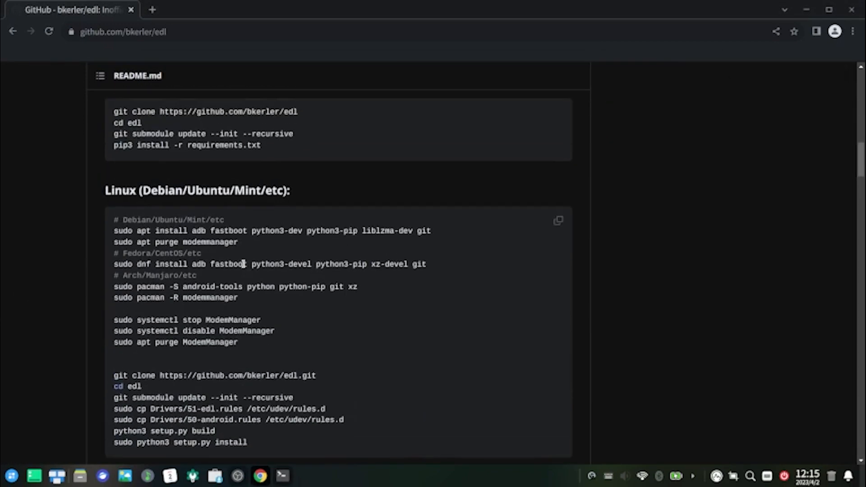
scroll(up, 3)
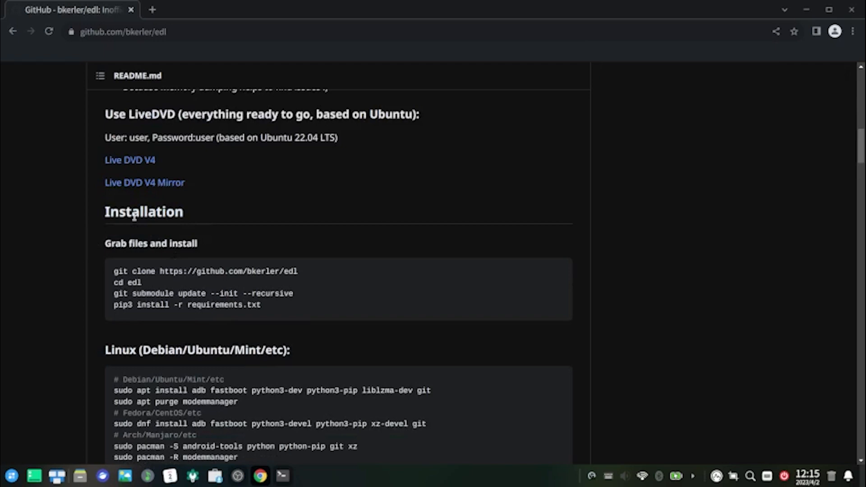
mouse_move(102, 252)
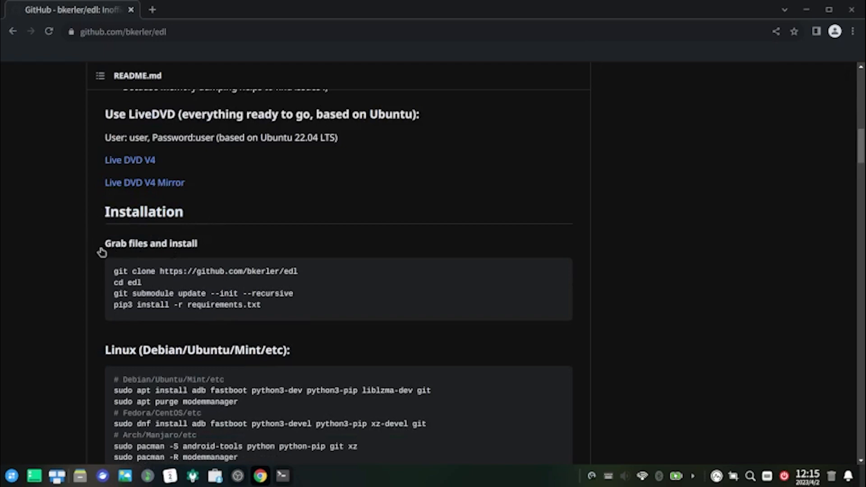
drag(115, 380, 431, 391)
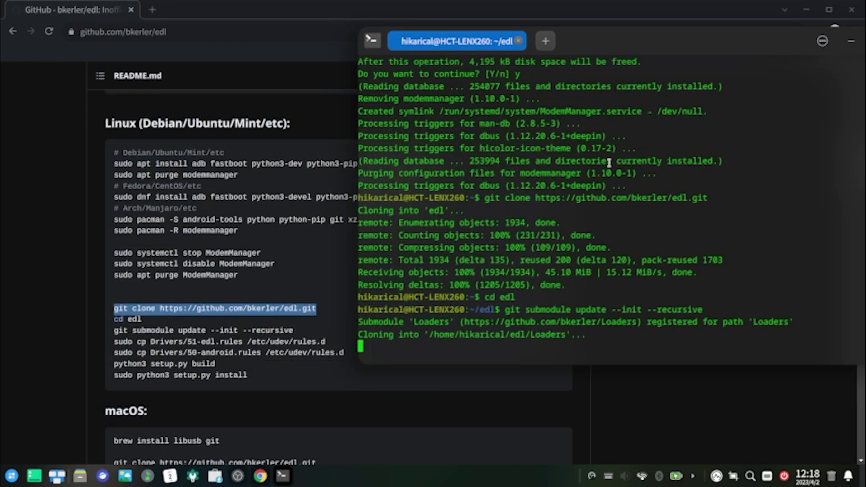
Copy edl's udev rules from Drivers/ and trigger/reload udev rules with sudo udevadm.
text(sudo cp Drivers/*.rules /etc/udev/rules.d)
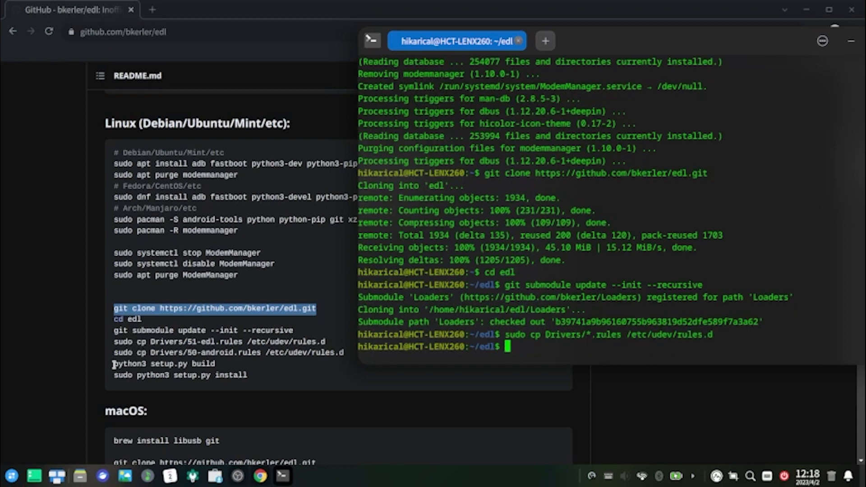
text(sudo udevadm trigger)
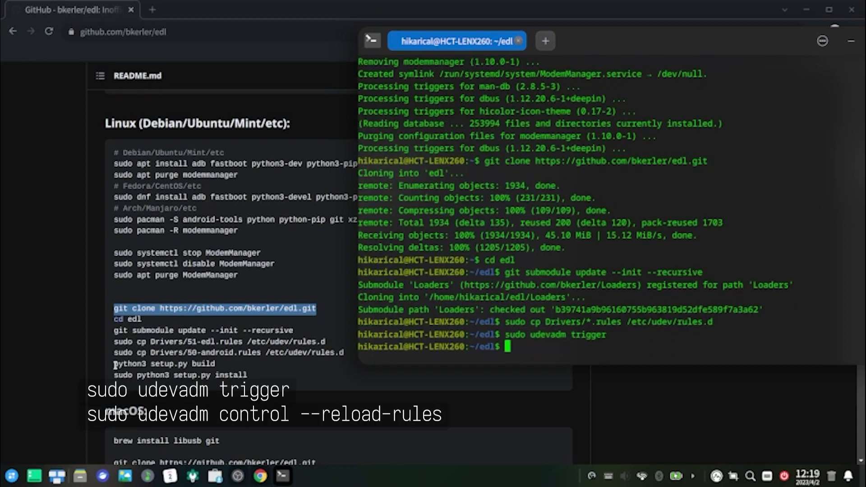
text(sudo udevadm control --reload-rules)
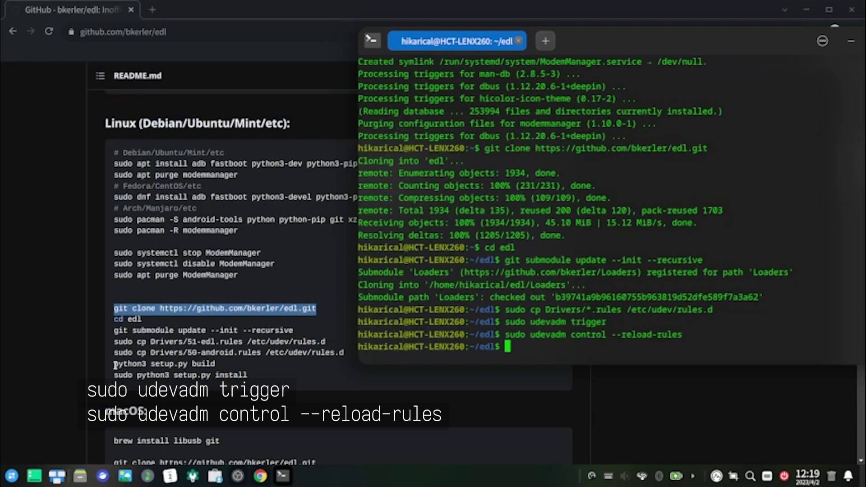
Build edl with python3 setup.py build and install it via sudo python3 setup.py install.
text(pytho)
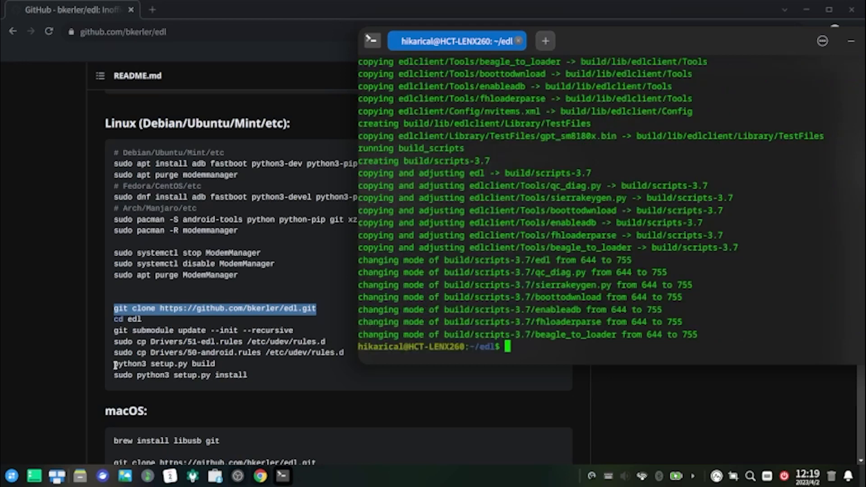
text(sudo python3 setu)
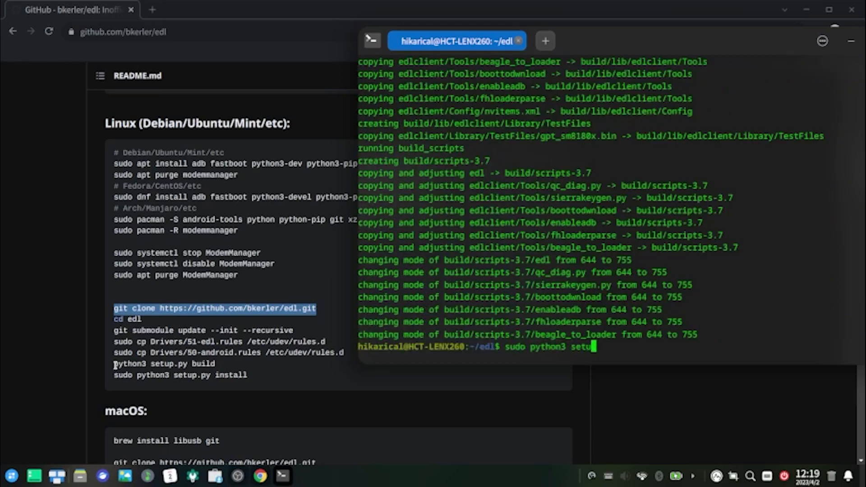
text(p.py install)
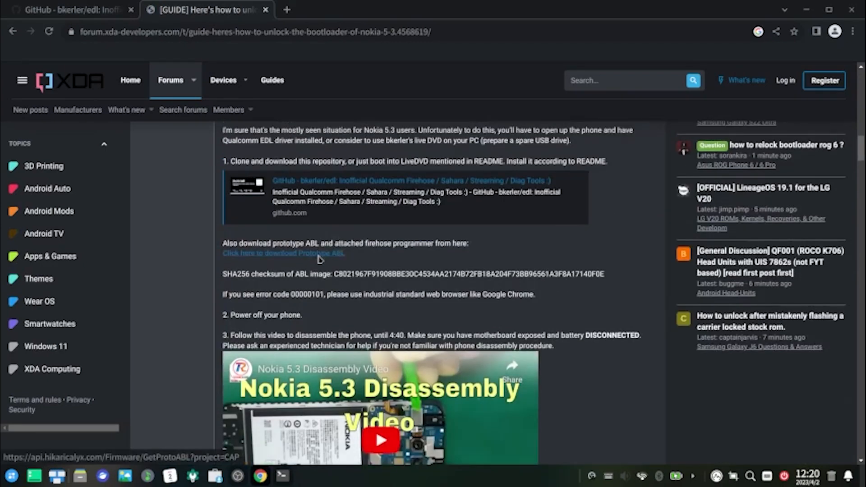
Download the prototype ABL image and prog_emmc_firehose attachment, then show them in Downloads.
click(282, 253)
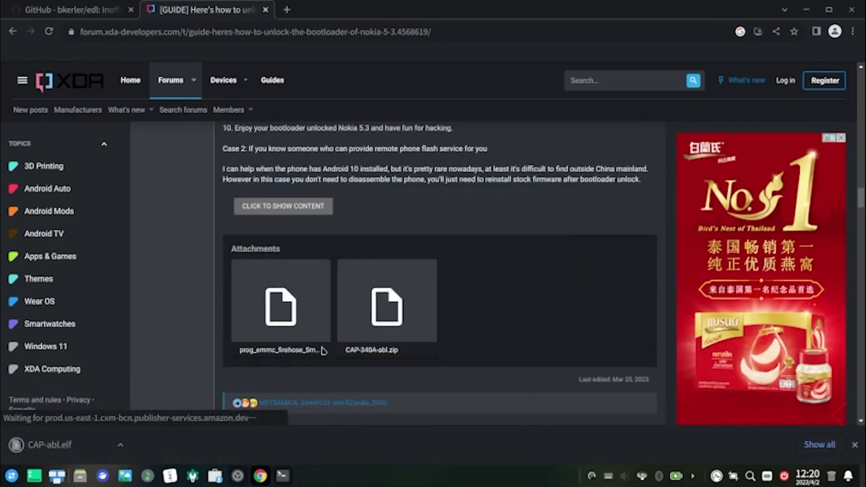
click(280, 308)
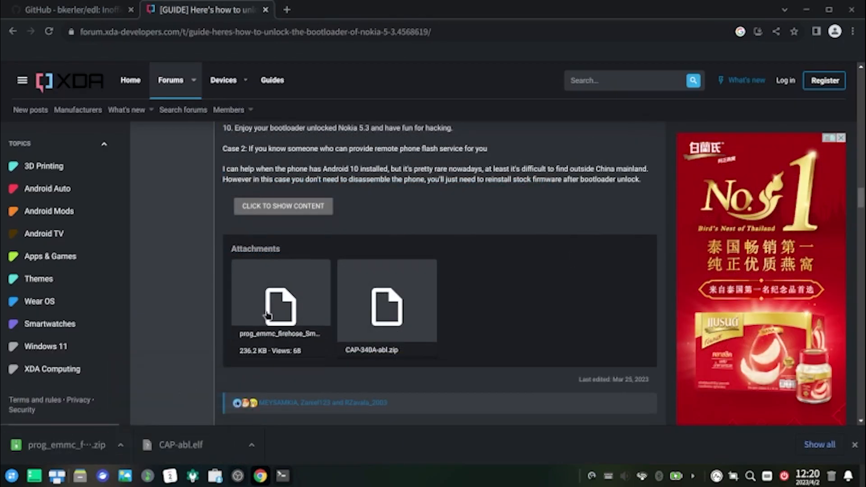
click(80, 476)
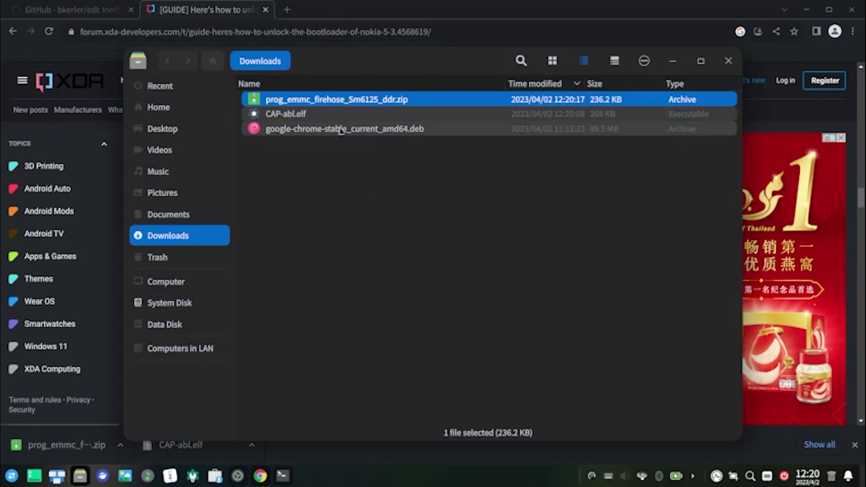
Extract prog_emmc_firehose_Sm6125_ddr.zip into Downloads to get the .elf programmer.
right_click(362, 105)
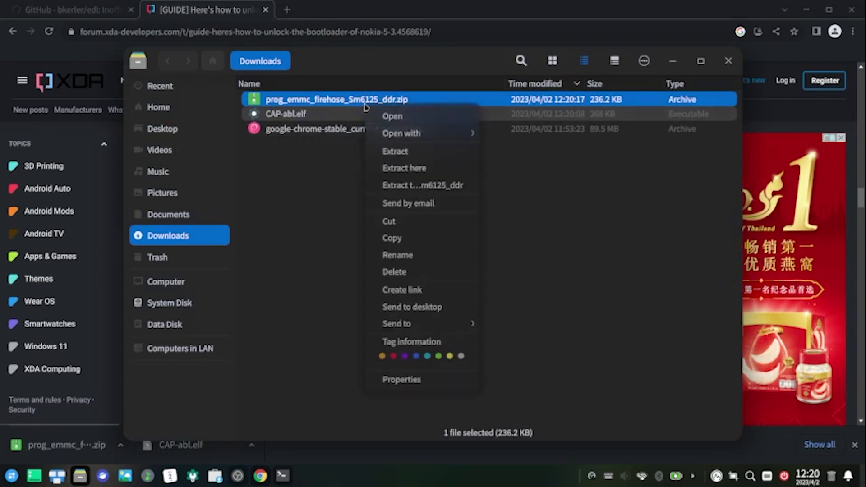
click(404, 168)
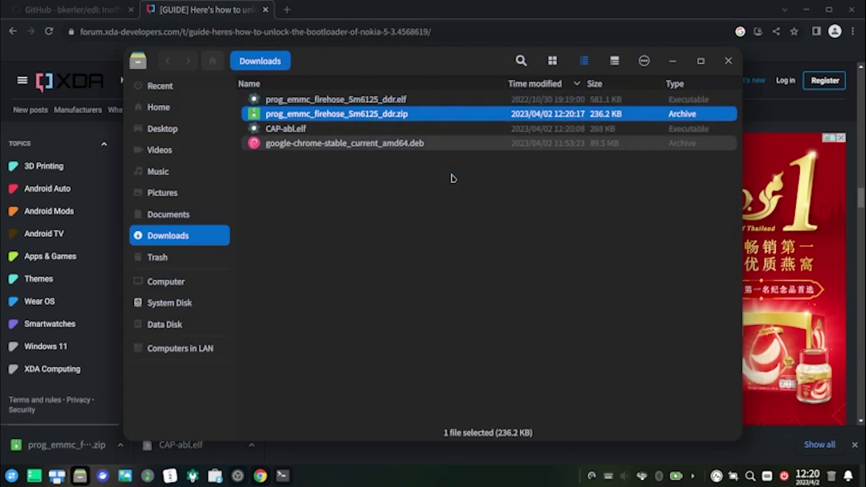
mouse_move(283, 475)
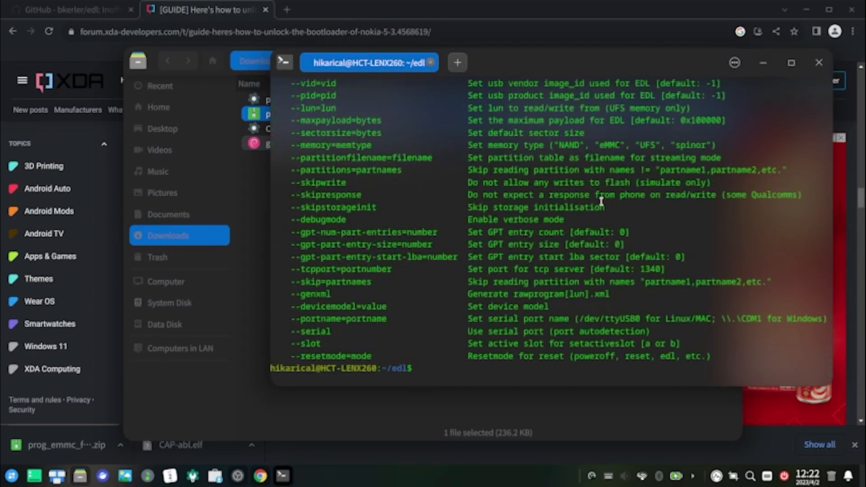
Run ./edl r abl_a,abl_b abl_a.bin,abl_b.bin with the prog_emmc_firehose_Sm6125_ddr.elf loader.
text(./edl r abl_a,abl_b abl_a.bin,abl_b.bin --load)
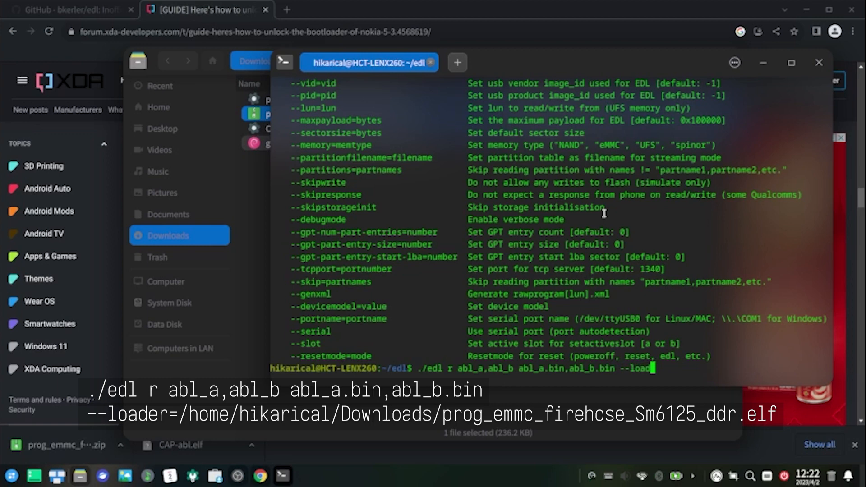
text(=/home/hikarical)
text(./edl)
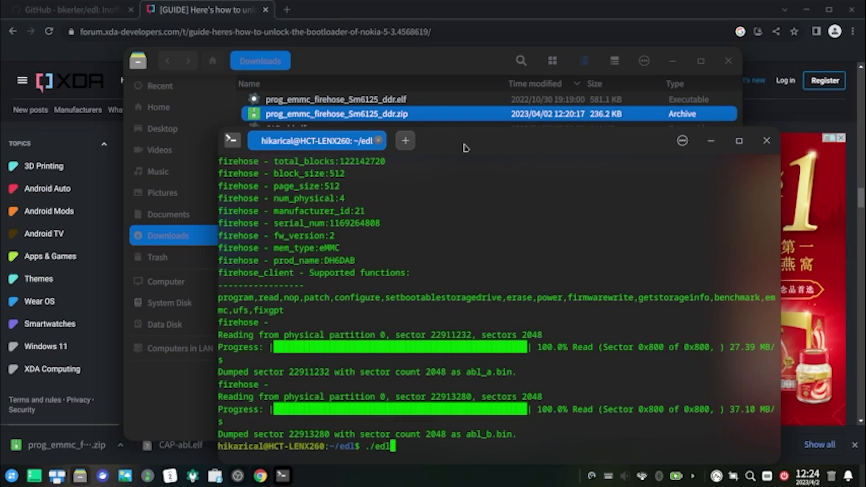
Attempt ./edl w abl_a with CAP-abl.elf, then abort the failing command with Ctrl+C.
text(w)
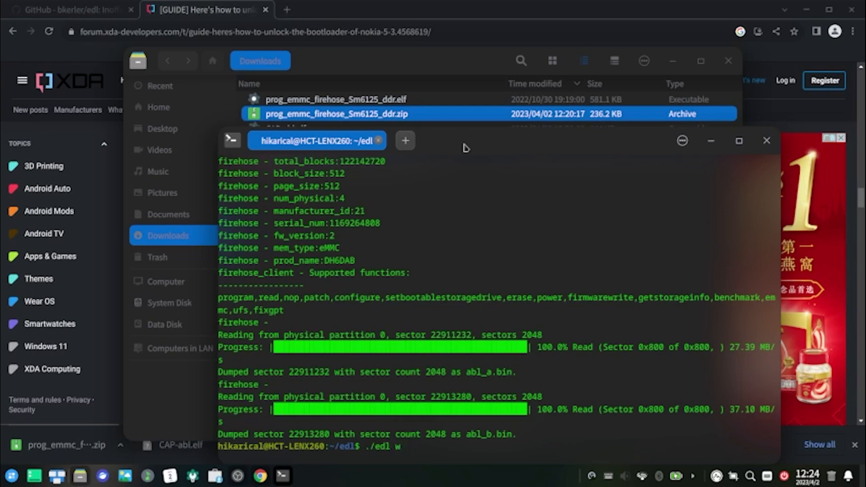
text(abl_a)
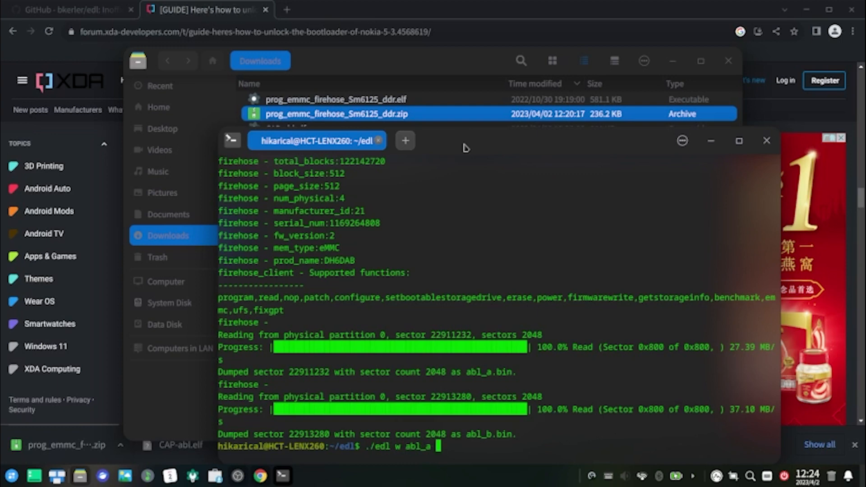
text(/home)
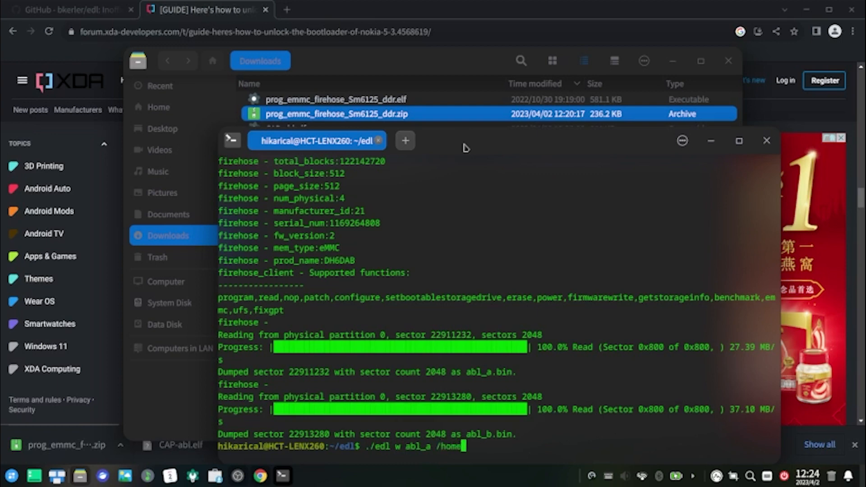
text(hikarical/Downloads/CAP-abl)
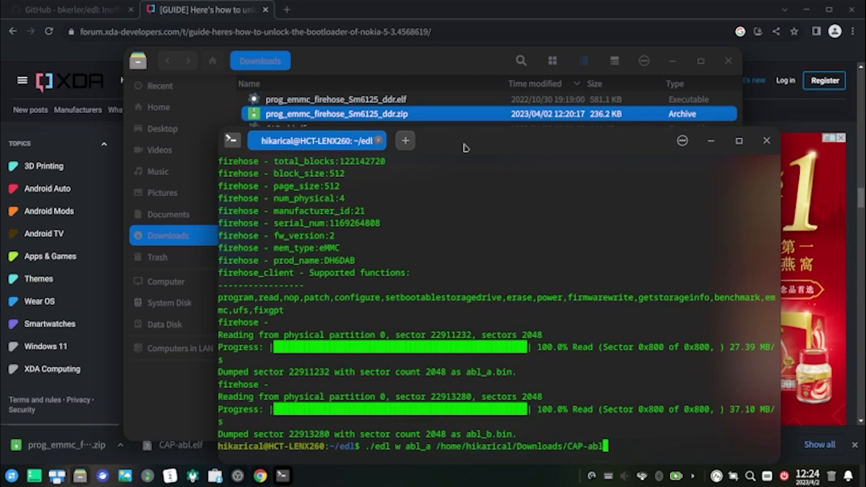
text(.elf)
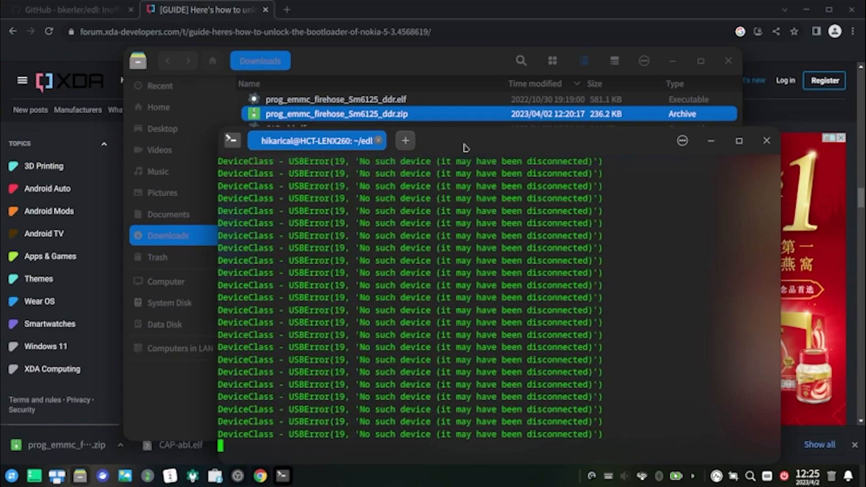
key(ctrl+c)
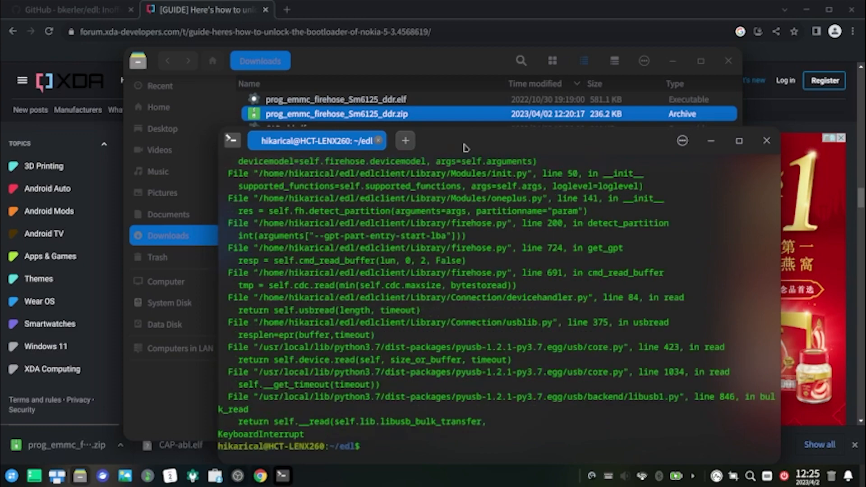
Re-enter ./edl w abl_a /home/hikarical/Downloads/CAP-abl.elf --loader=.../prog_emmc_firehose_Sm6125_ddr.elf.
text(./edl w abl_a /home/hikarical/Downloads/CAP-abl.elf --loader=/home/hikarical/Downloads/prog_emmc_firehose_Sm6125_ddr.elf)
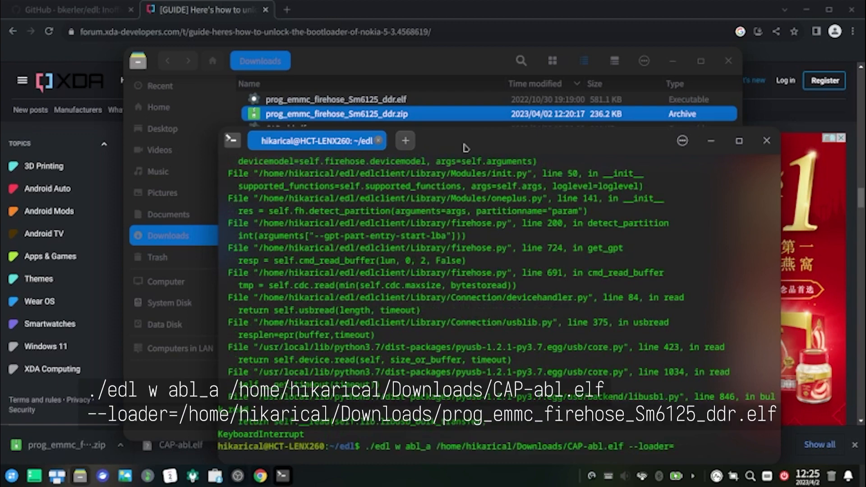
text(/home/hikarical/Downloads)
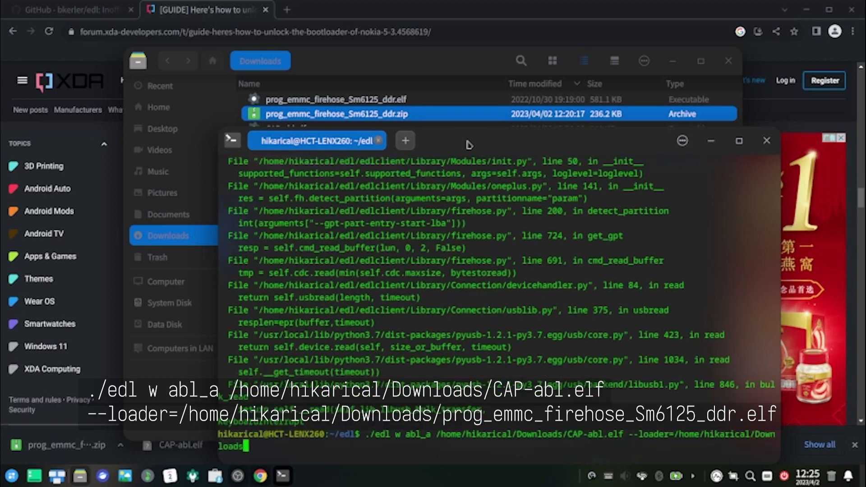
text(prog_)
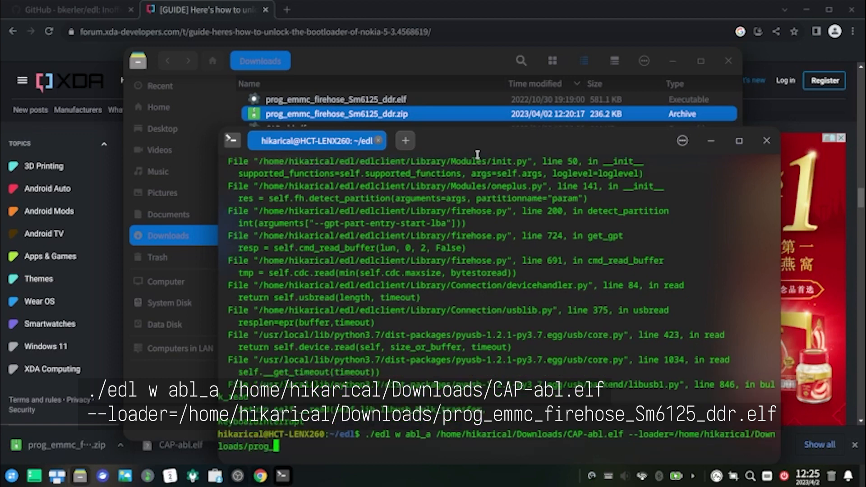
text(mmc_firehose_Sm)
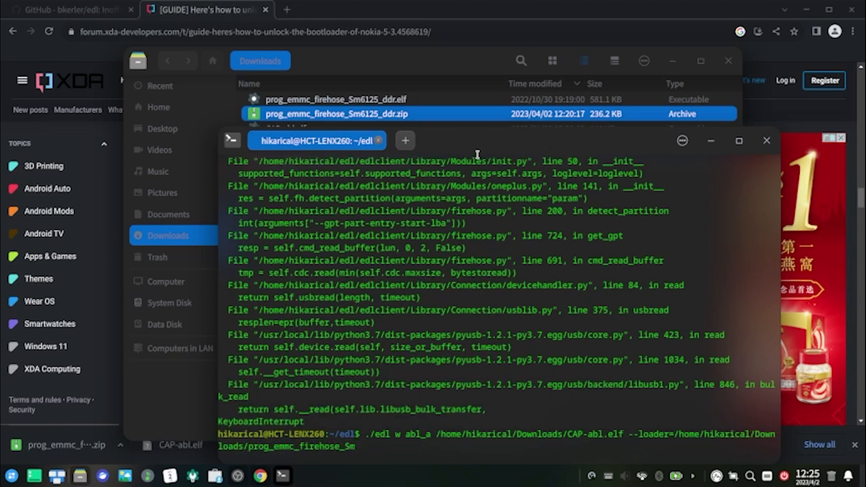
text(6125)
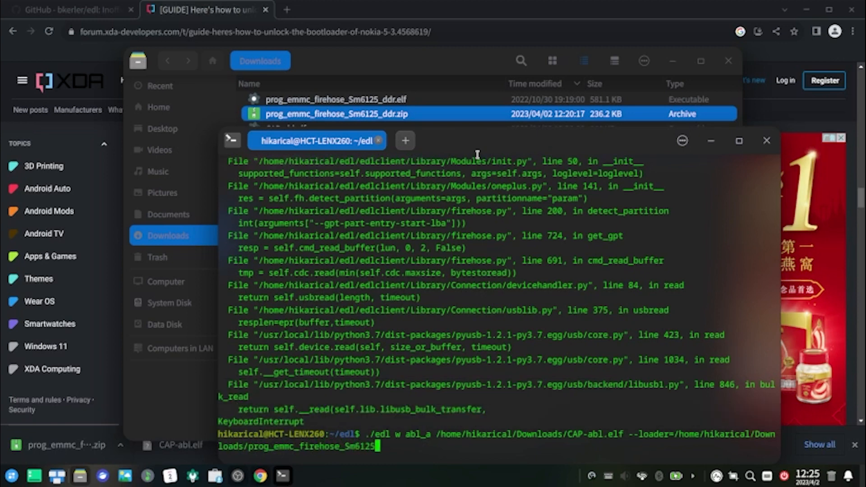
text(ddr.elf)
text(fsatbo)
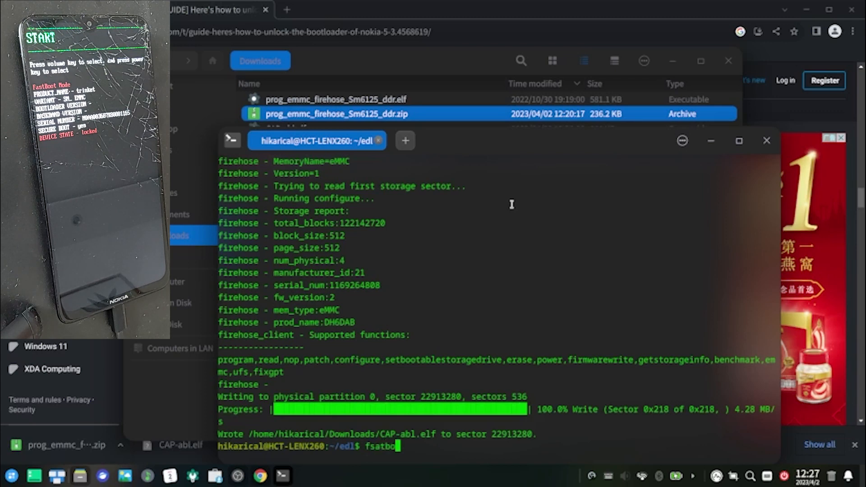
Confirm the phone with fastboot devices, then run fastboot flashing unlock.
text(fastboot devices)
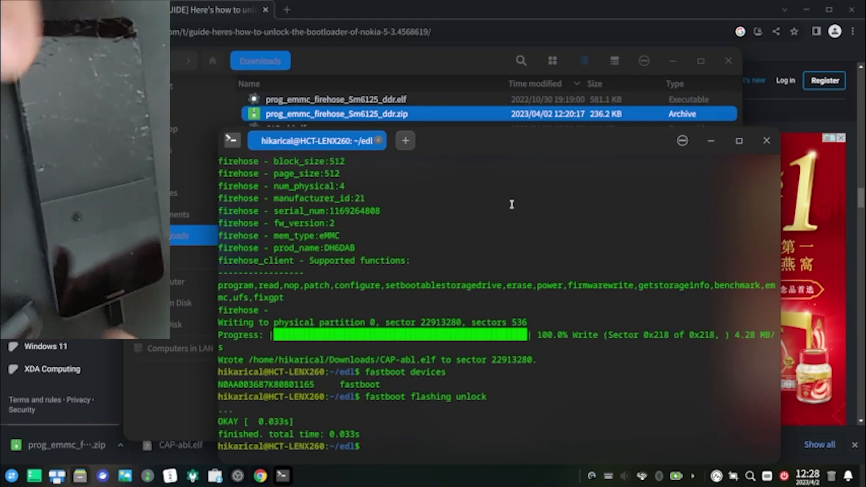
text(fastboot flashing unlock_critical)
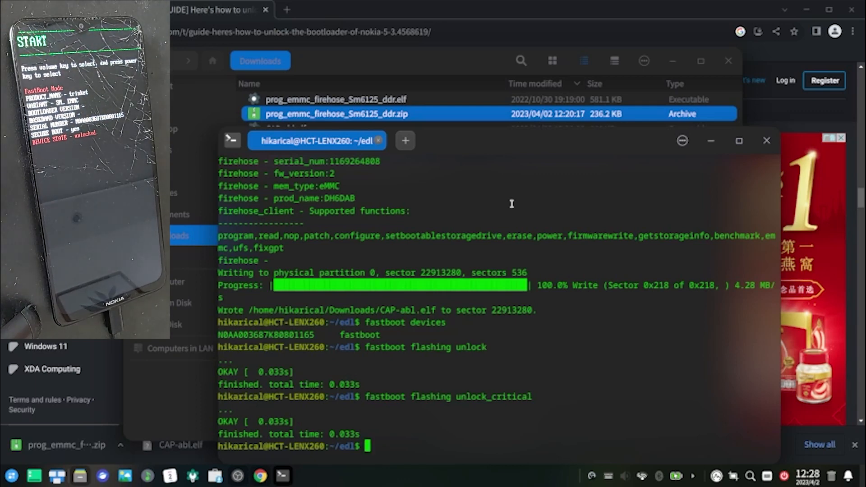
Flash the backed-up abl_a.bin and abl_b.bin to abl_a and abl_b with fastboot.
text(fastboot flash)
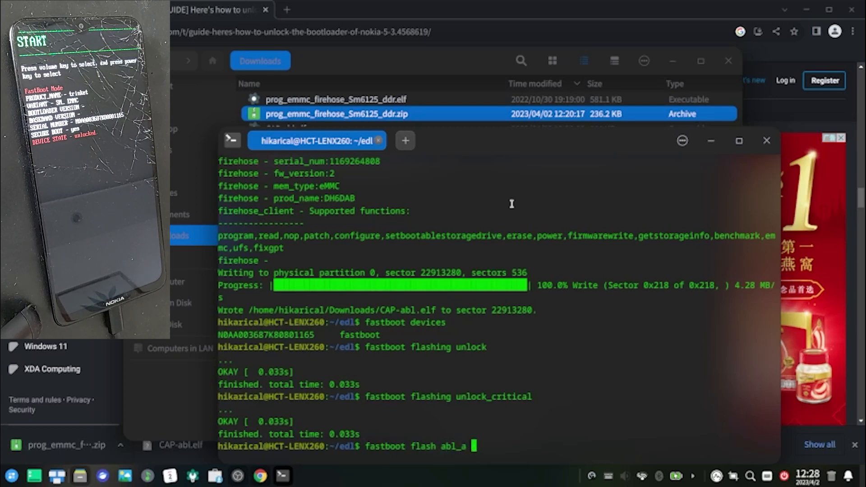
text(abl_a.bin)
text(fastboot)
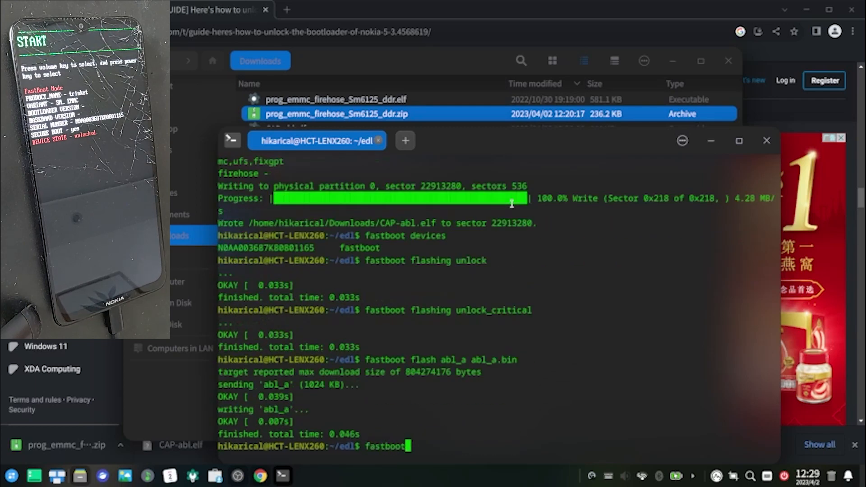
text(flash abl_b abl_b.bin)
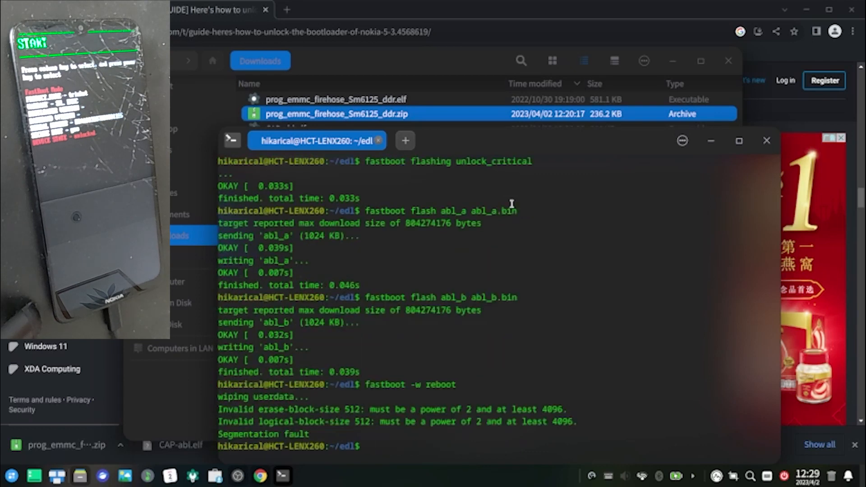
Attempt fastboot -w reboot, then reboot the phone with fastboot reboot.
text(fastboot reb)
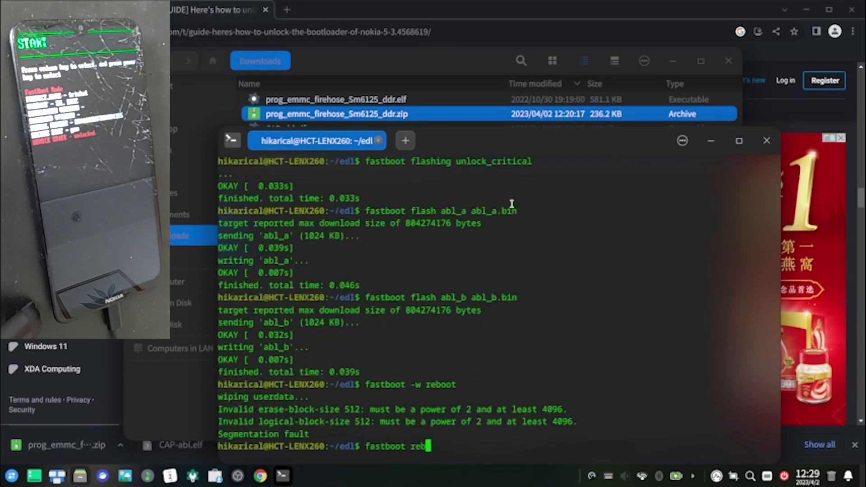
text(o)
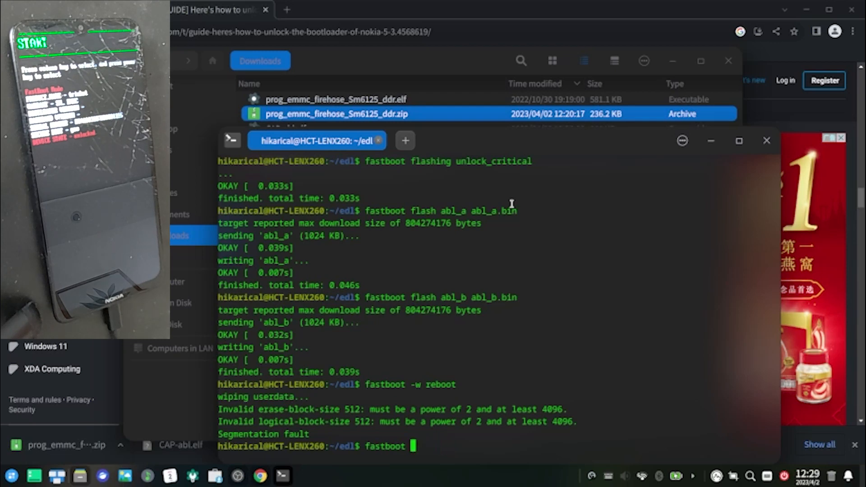
text(reboot)
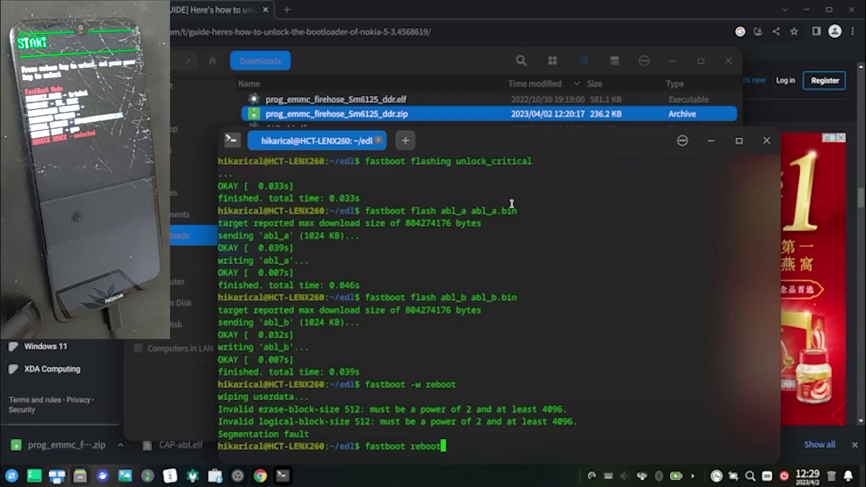
key(Return)
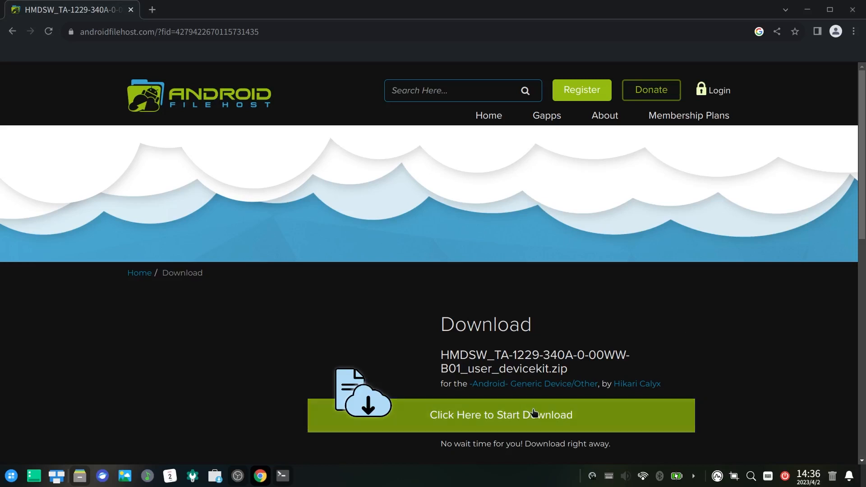
Start the HMDSW_TA-1229 devicekit zip download from Android File Host's primary Germany mirror.
click(501, 415)
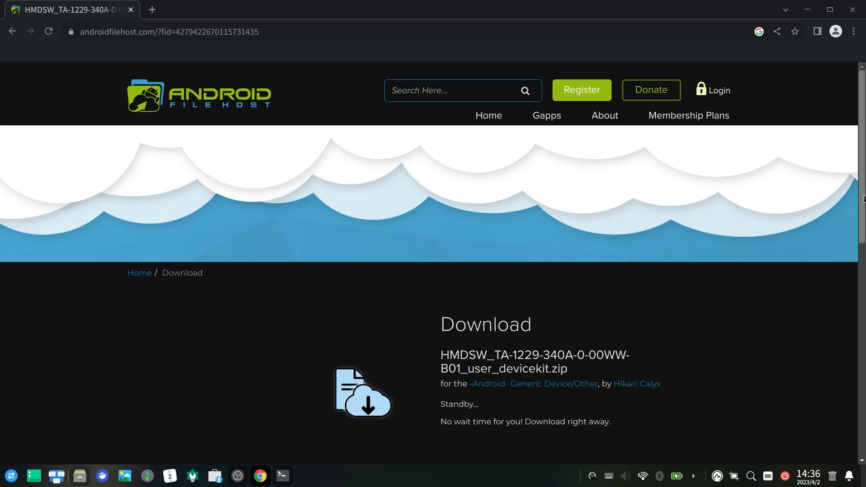
scroll(down, 3)
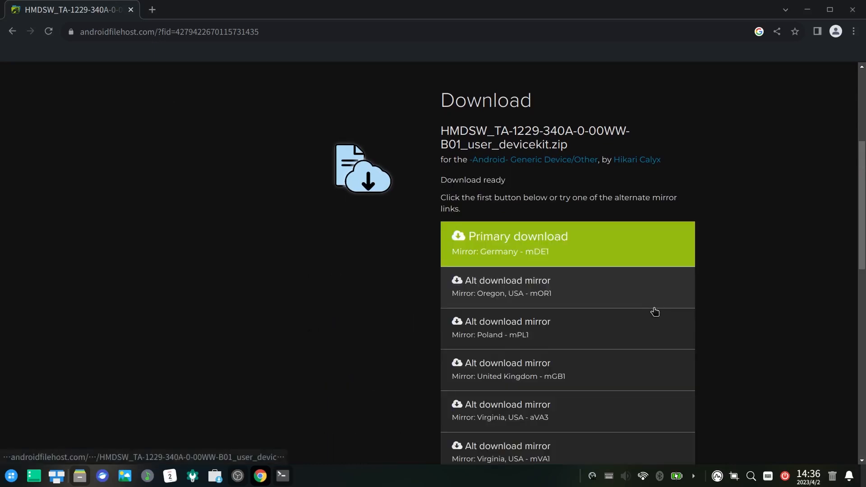
click(568, 243)
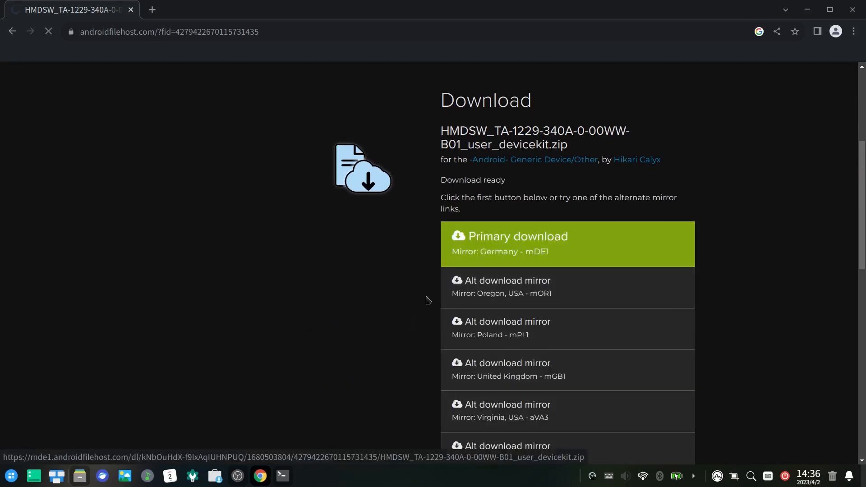
click(567, 244)
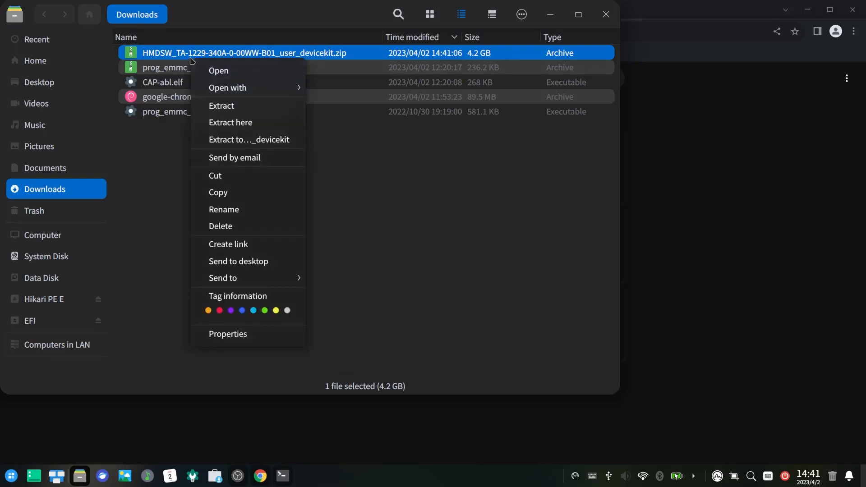
mouse_move(248, 139)
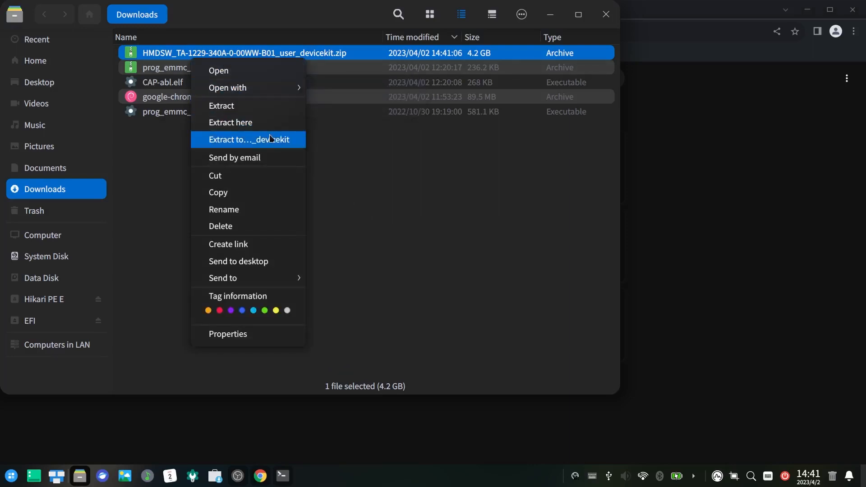
Extract the devicekit firmware zip, enter its folder and extract the inner user-images archive.
click(247, 139)
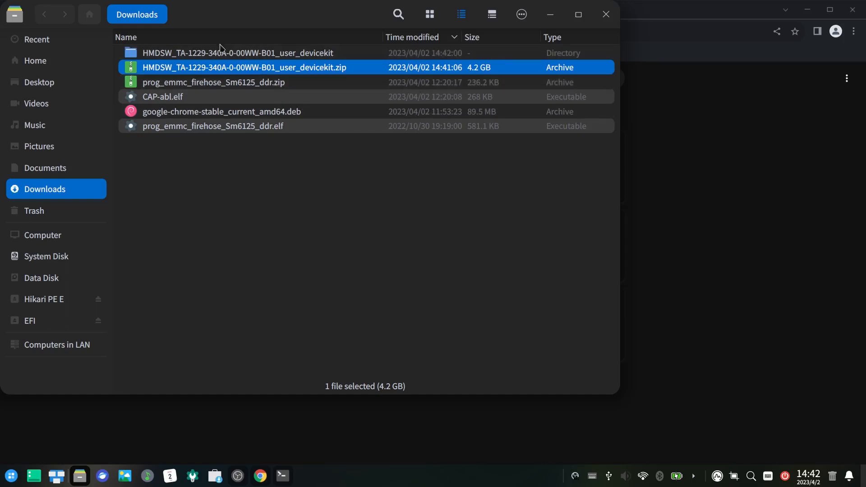
double_click(237, 53)
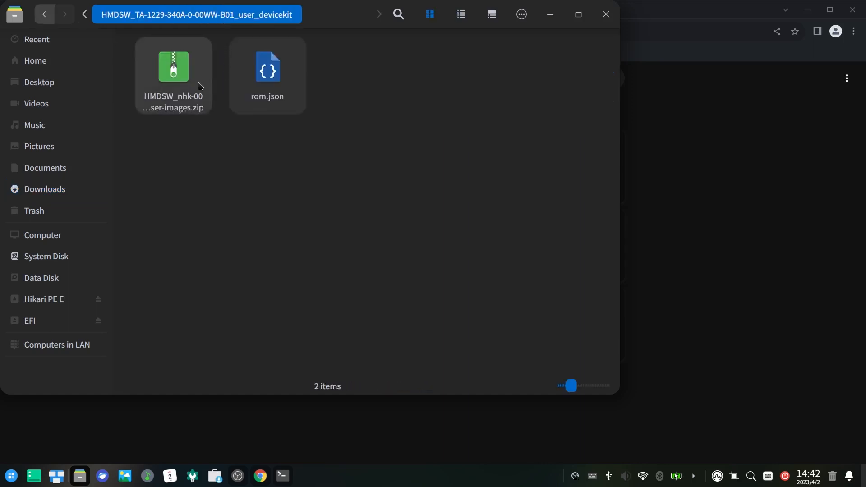
click(173, 66)
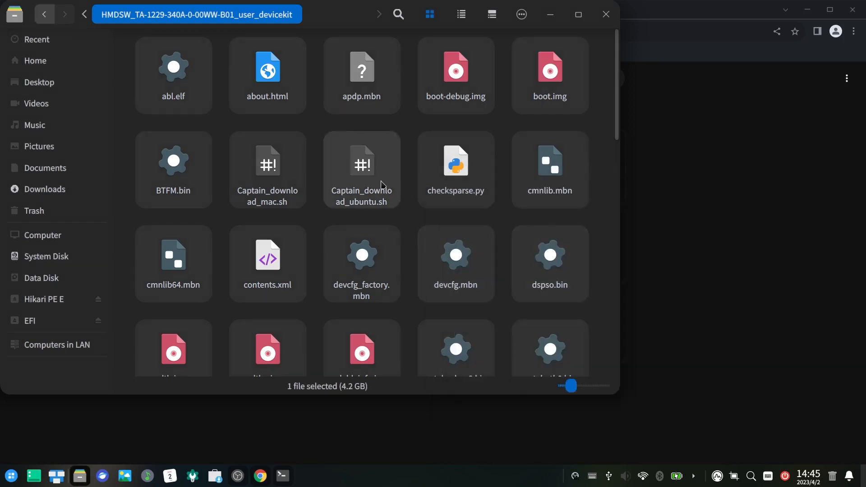
Open Captain_download_ubuntu.sh from the extracted folder in the text editor to read it.
right_click(361, 169)
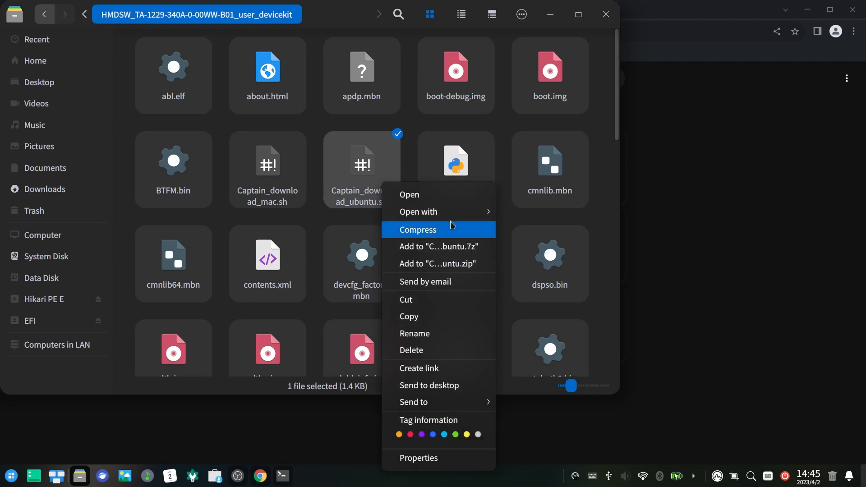
click(550, 216)
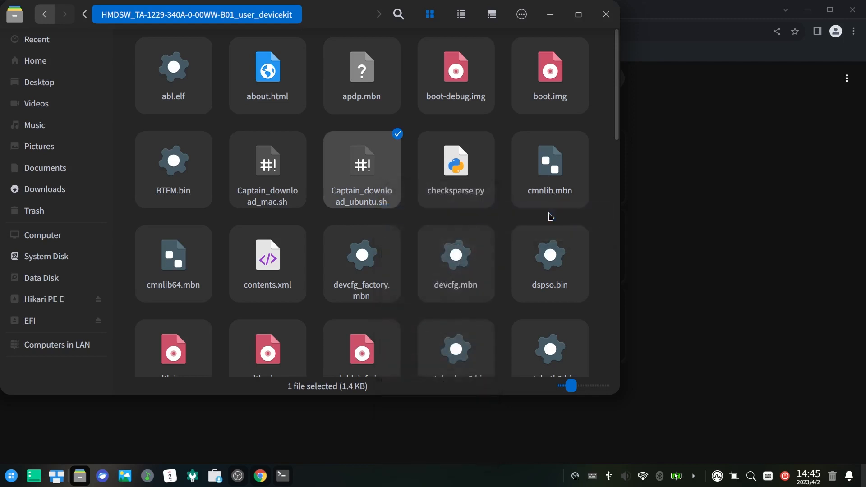
double_click(361, 169)
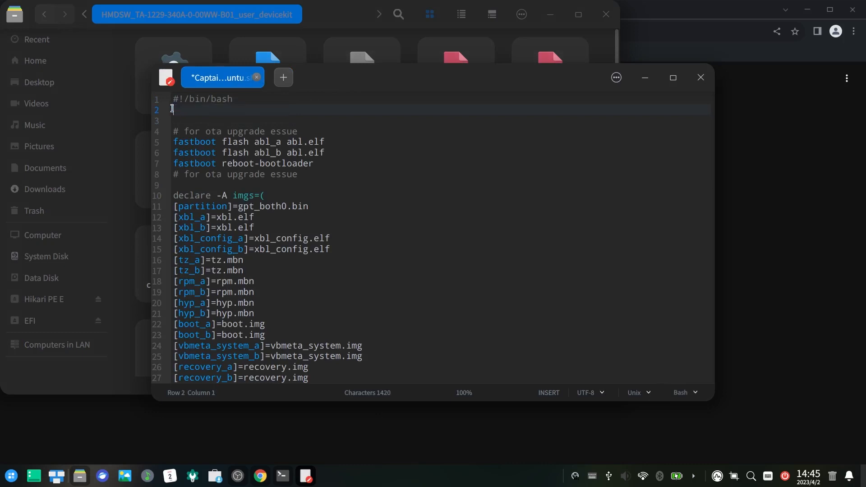
Close the Captain_download_ubuntu.sh script after reviewing its flashing steps.
key(ctrl+s)
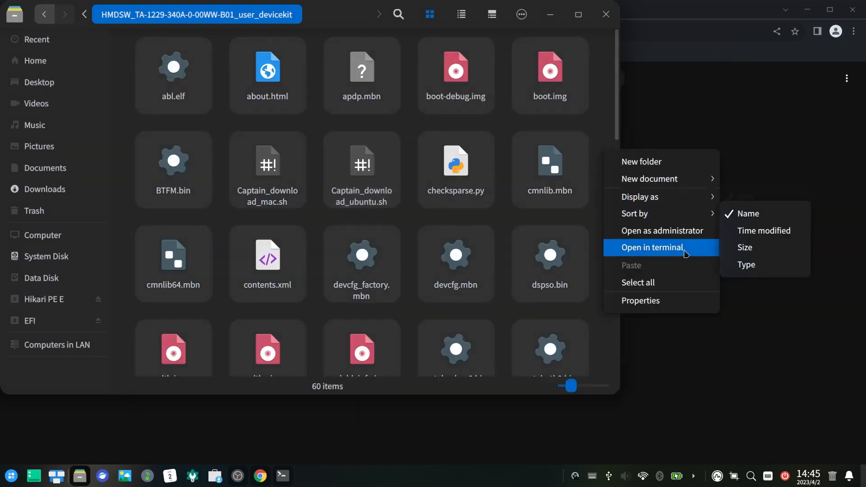
Run ./Captain_download_ubuntu.sh from a terminal in the firmware folder, flashing abl_a and abl_b.
click(652, 248)
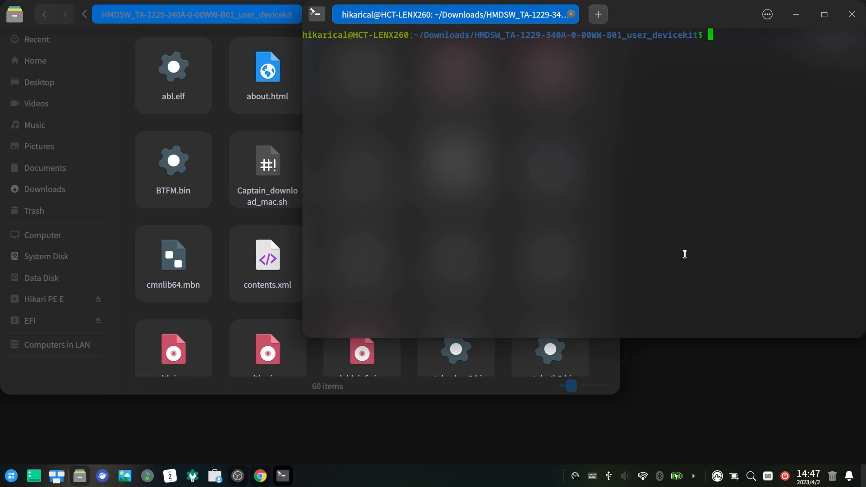
text(./Captain_download_ubuntu.sh)
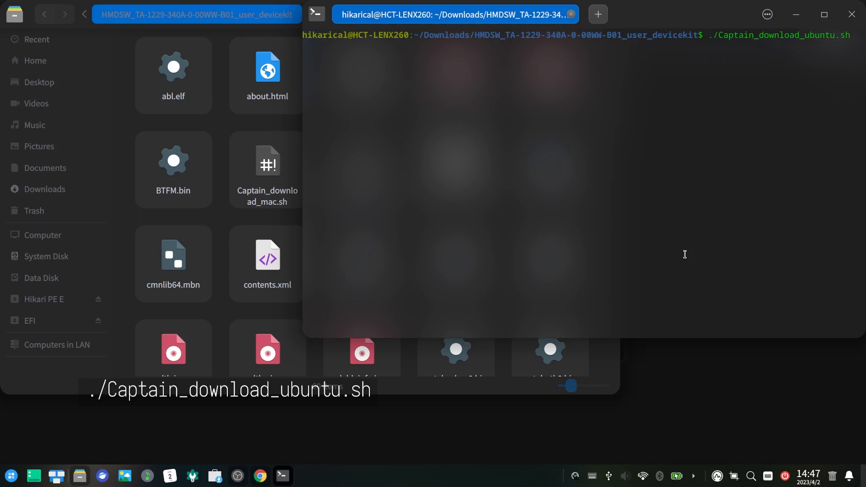
key(enter)
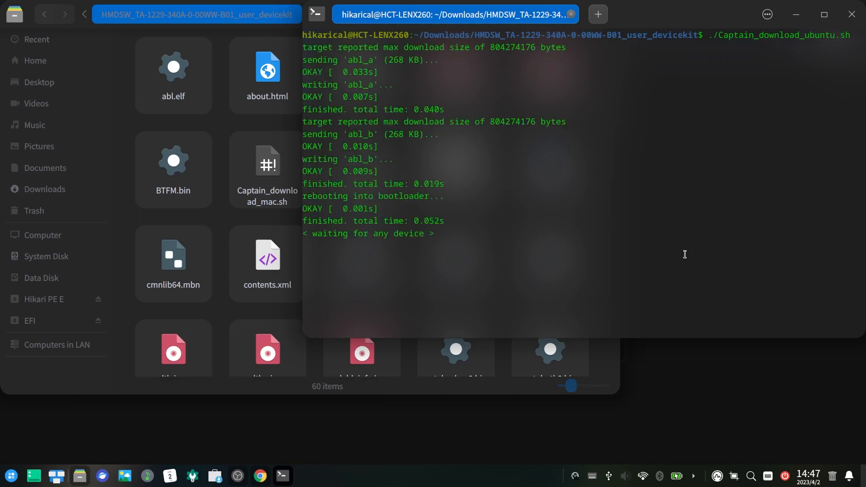